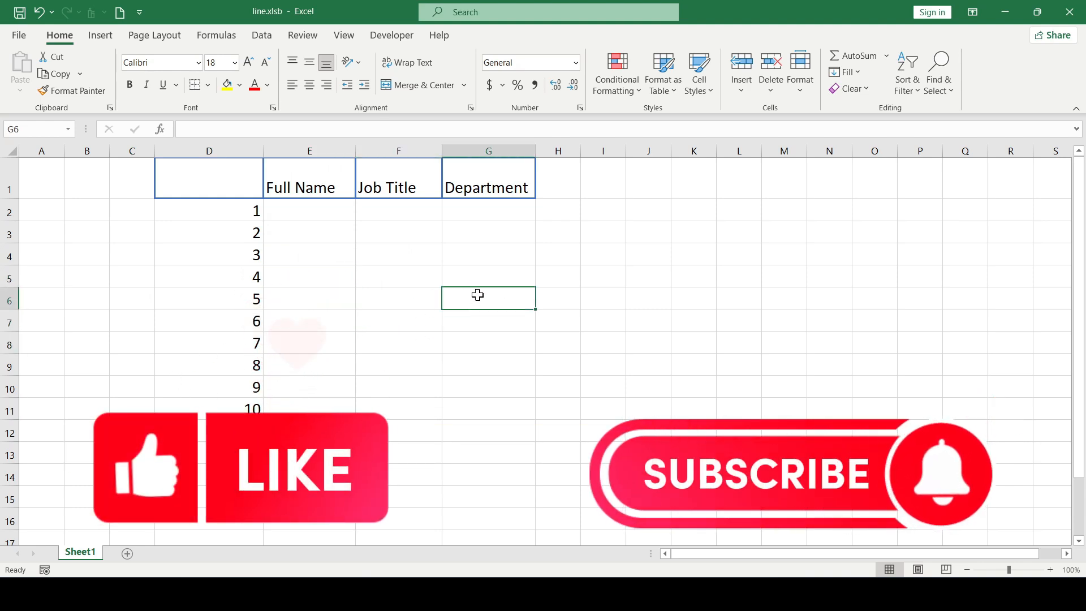
# - Give cell D1 a red diagonal border from top-left to bottom-right through Format Cells
pyautogui.click(309, 254)
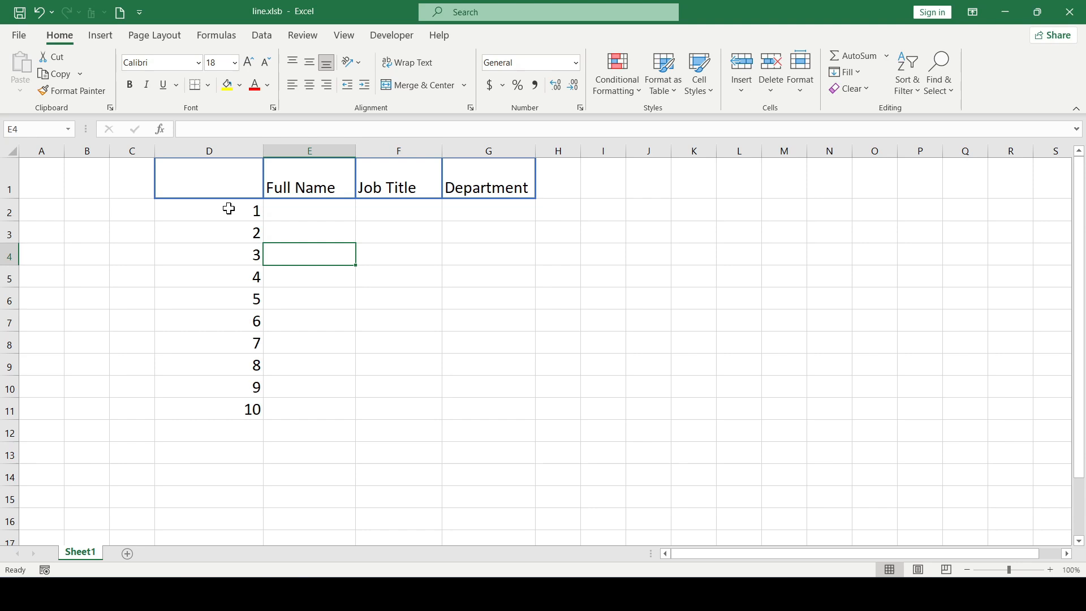
pyautogui.click(309, 211)
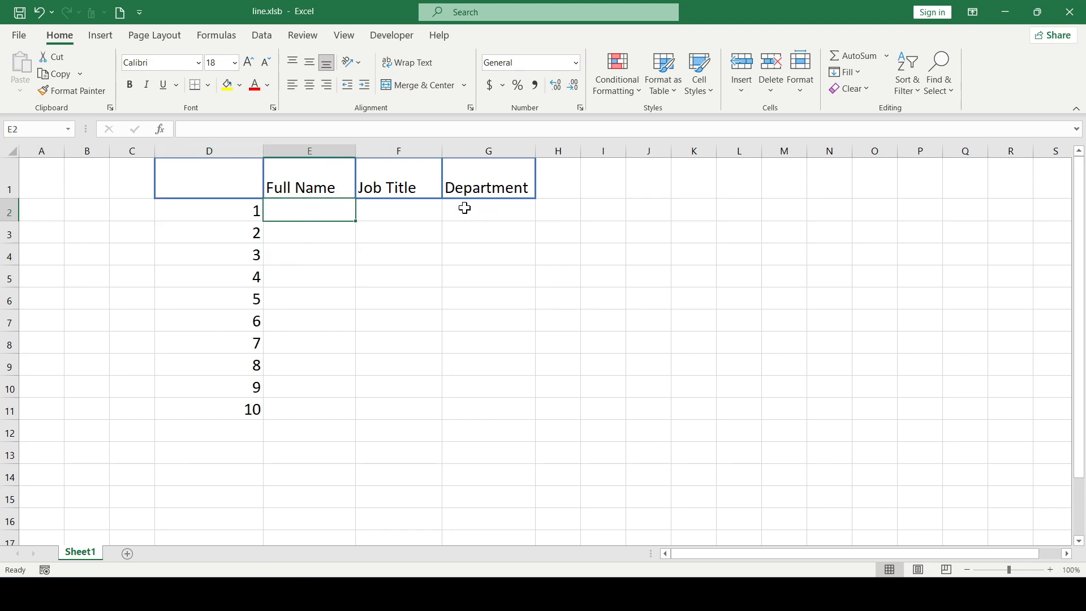
pyautogui.click(208, 176)
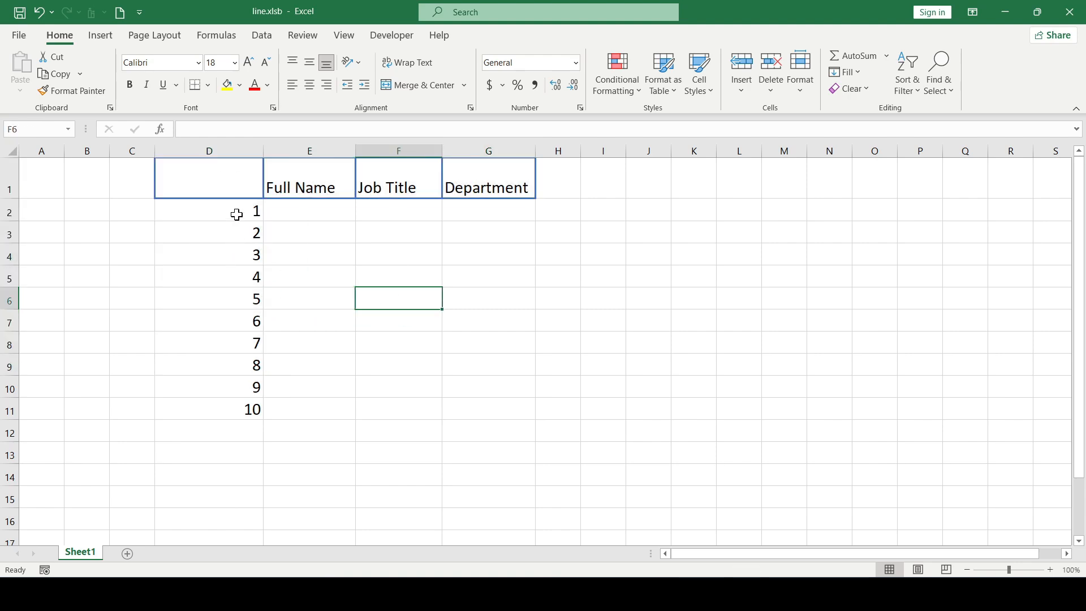
pyautogui.click(208, 178)
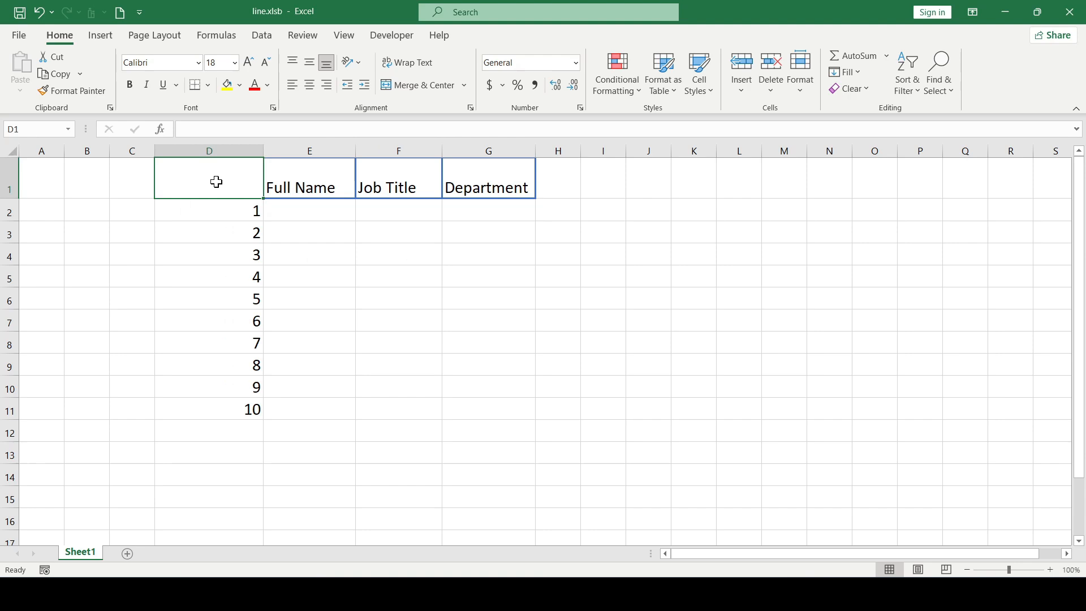
pyautogui.rightClick(216, 181)
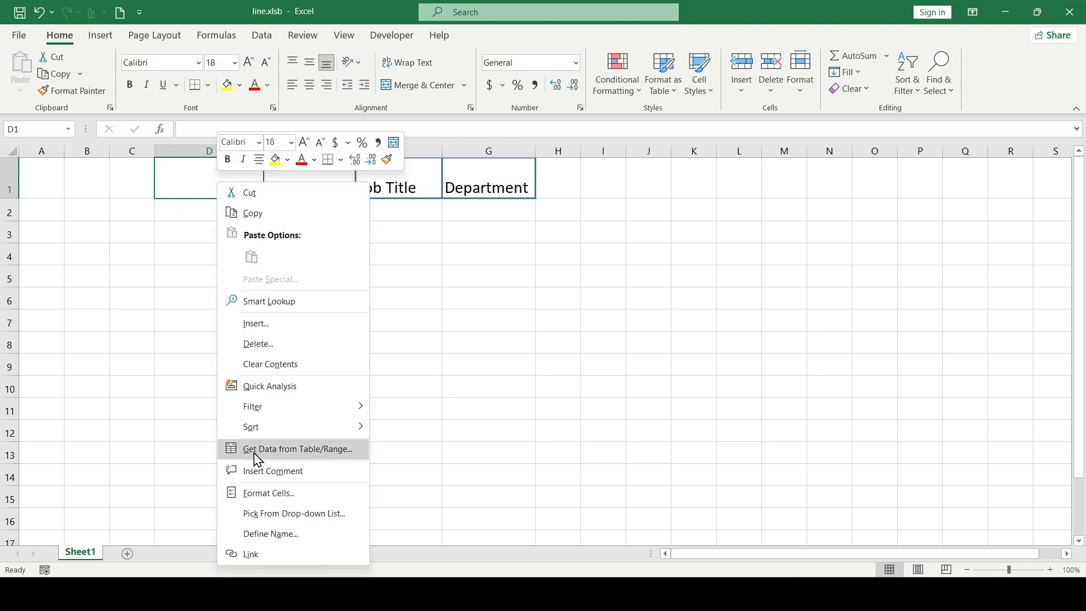
pyautogui.click(269, 493)
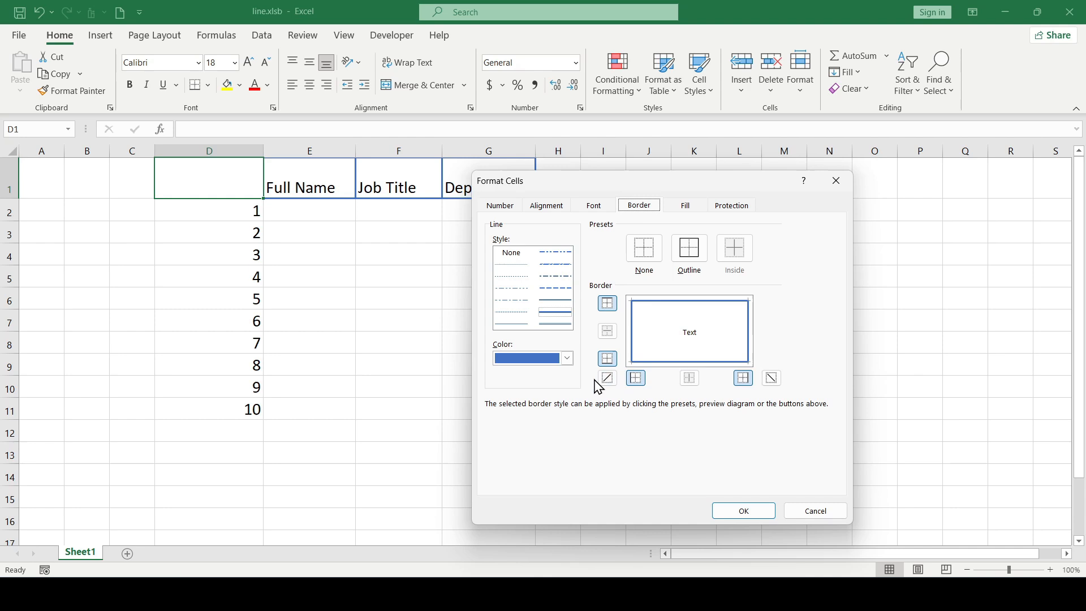
pyautogui.click(771, 378)
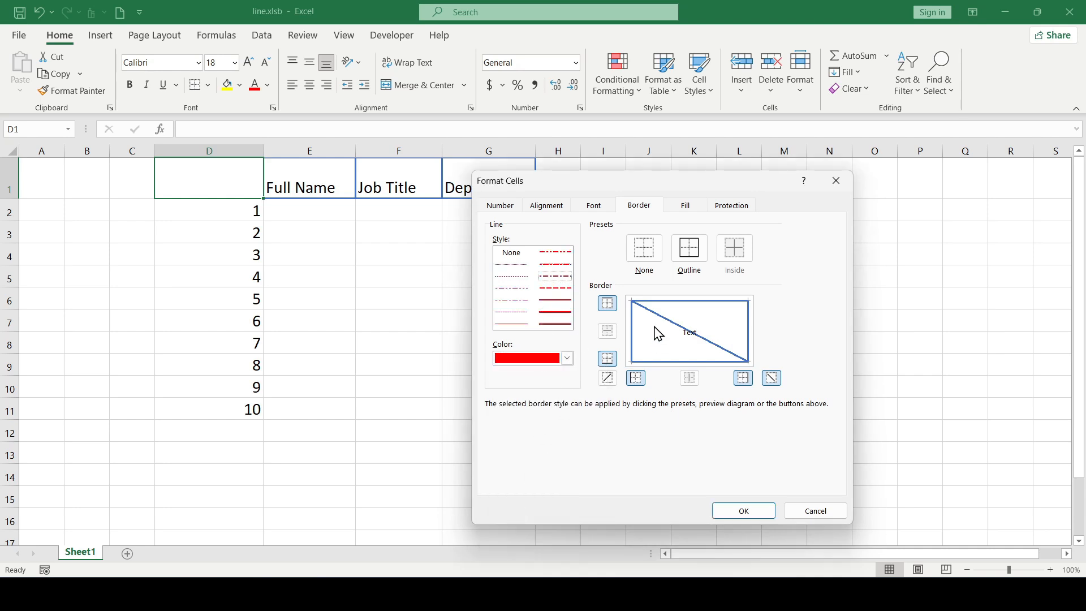
pyautogui.click(771, 378)
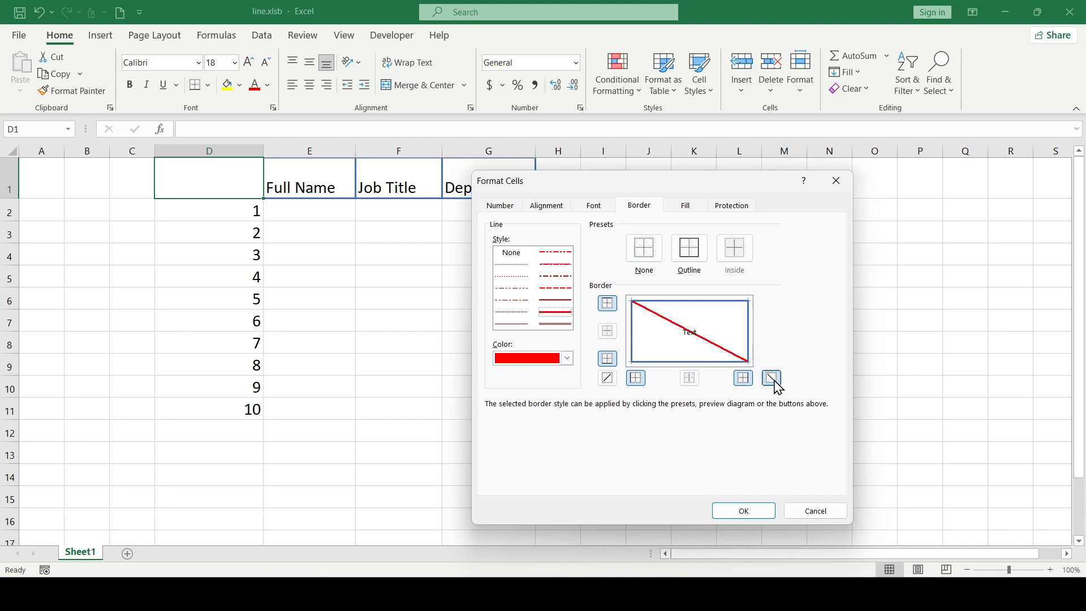
pyautogui.click(743, 510)
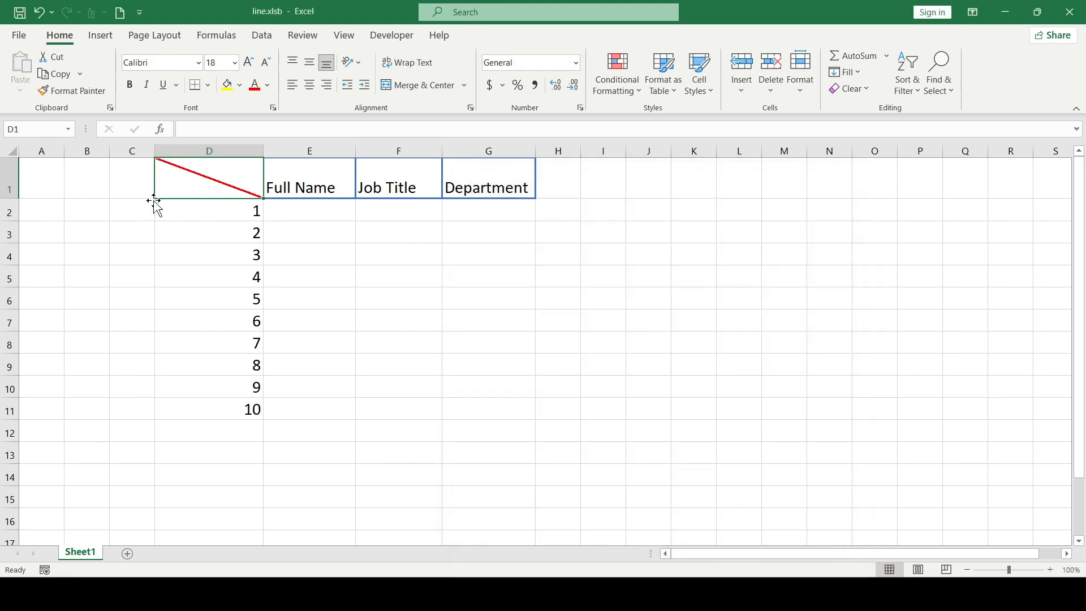
# - Enter the header text 'Columns Rows' into cell D1
pyautogui.click(309, 211)
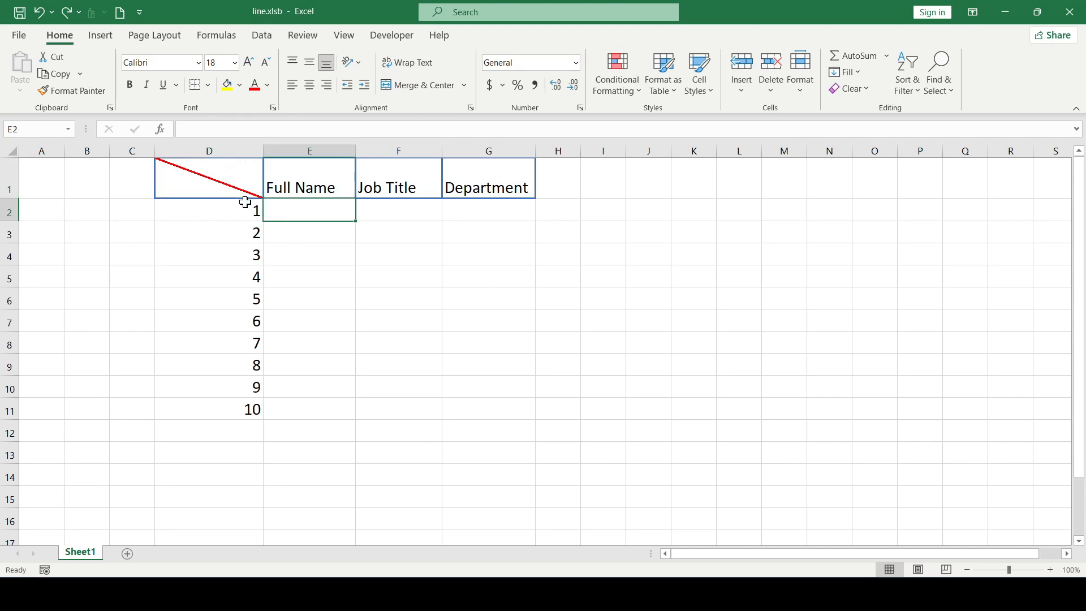
pyautogui.click(209, 178)
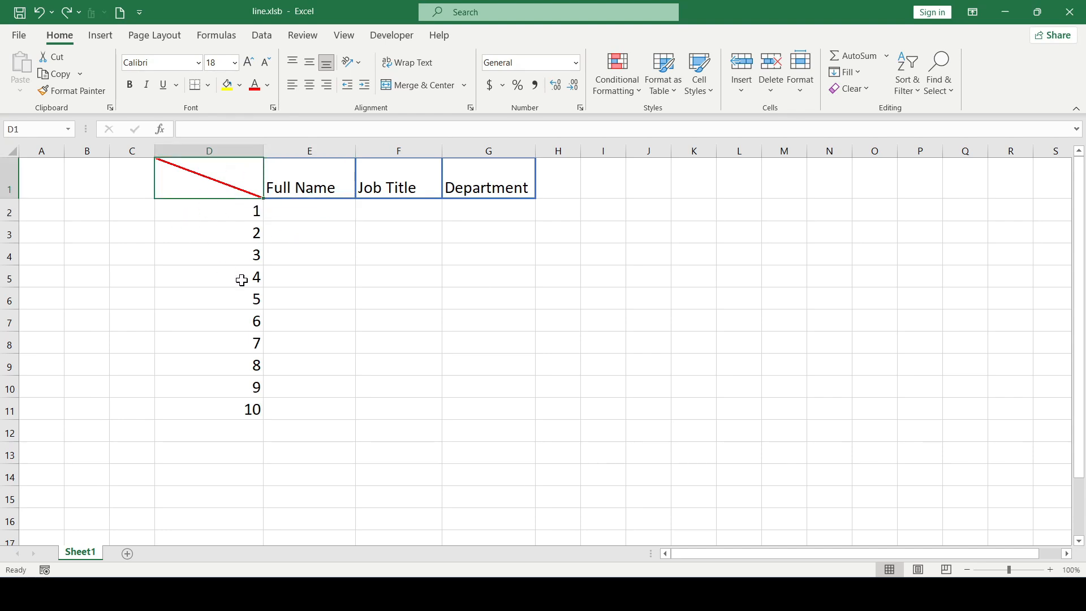
pyautogui.write('Col')
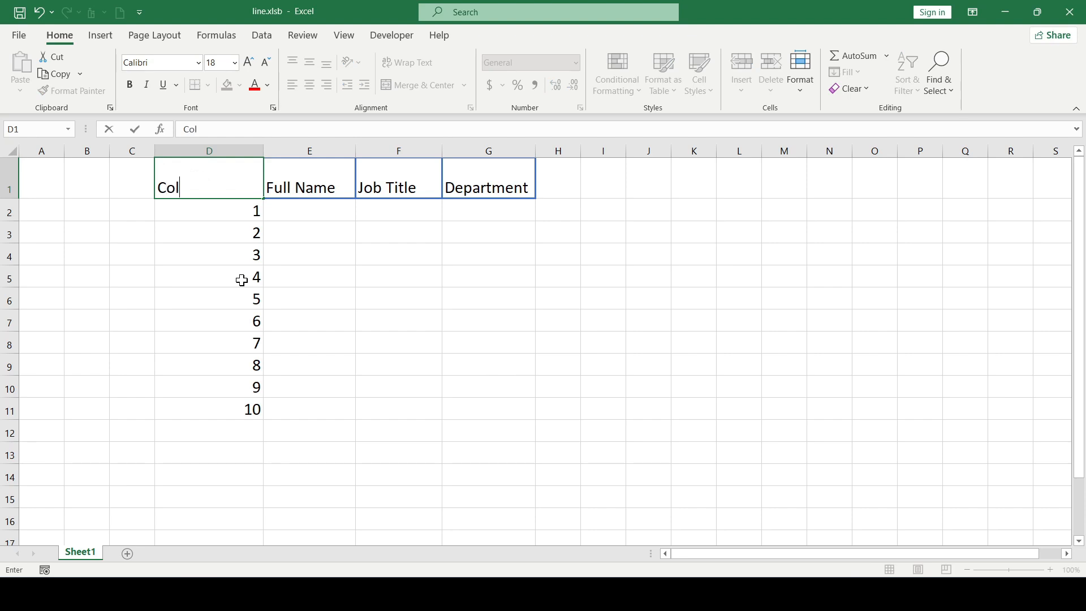
pyautogui.write('umns Rows')
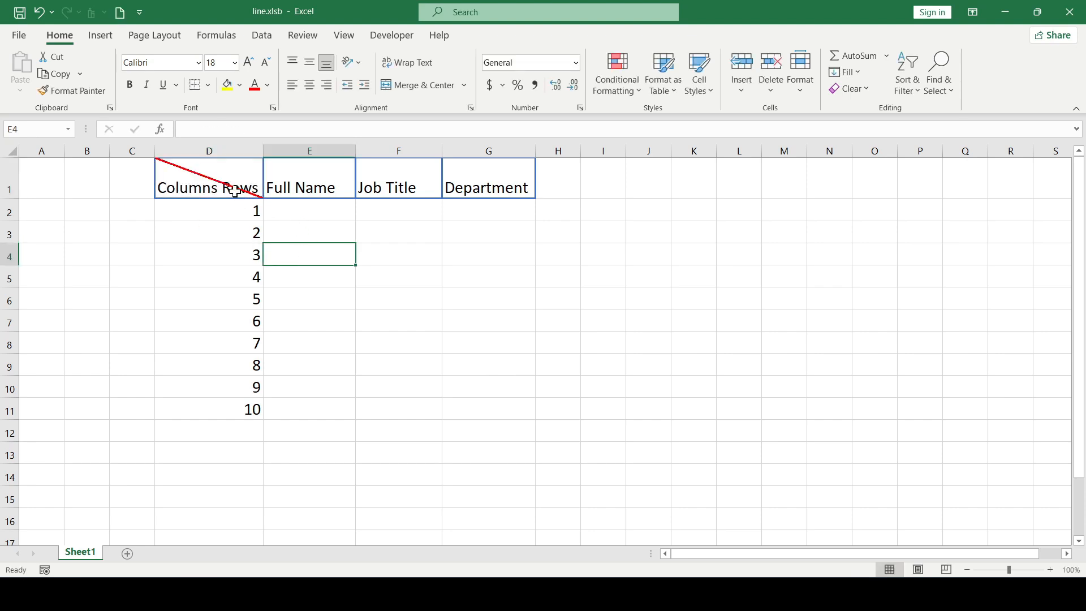
pyautogui.click(209, 188)
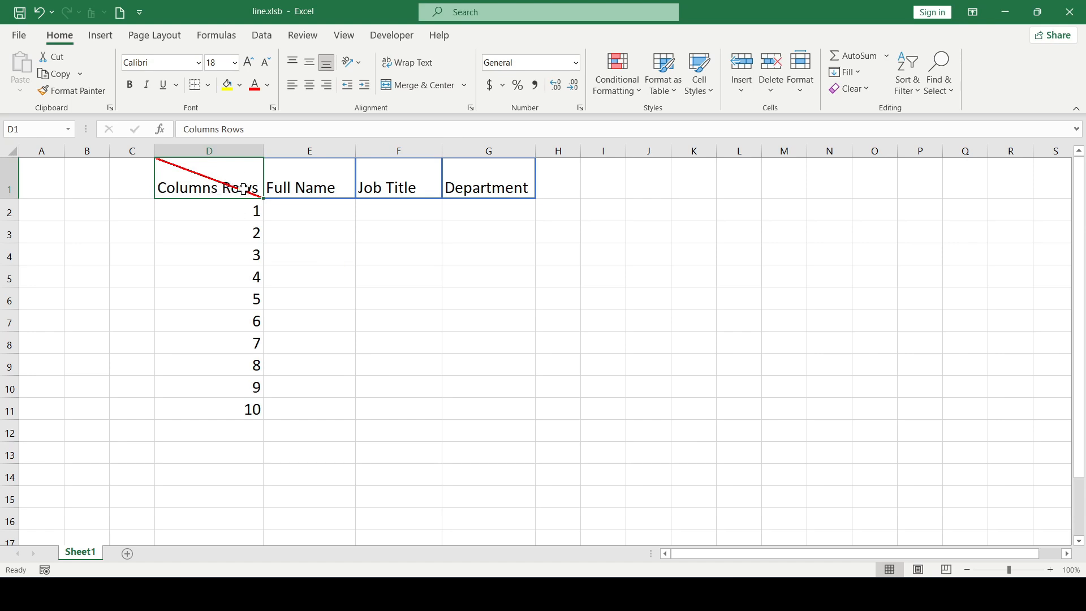
pyautogui.moveTo(277, 231)
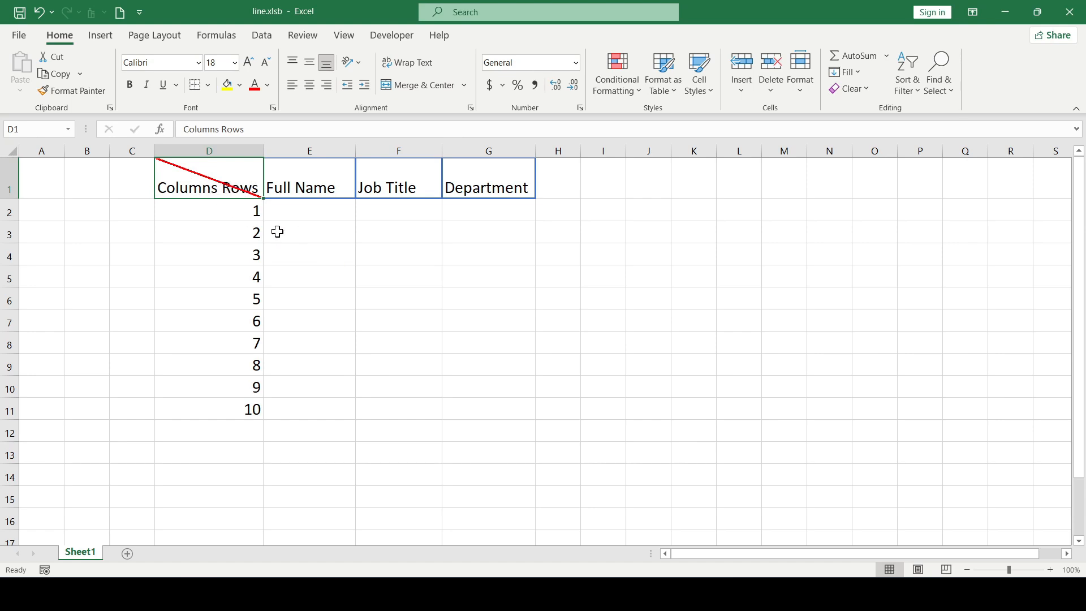
pyautogui.moveTo(227, 190)
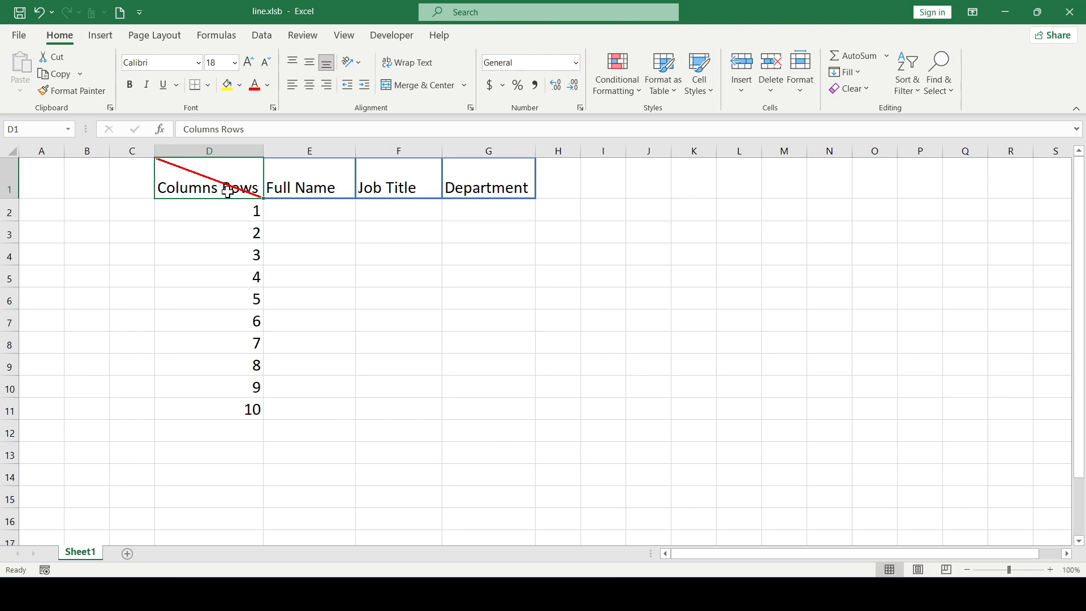
pyautogui.moveTo(221, 187)
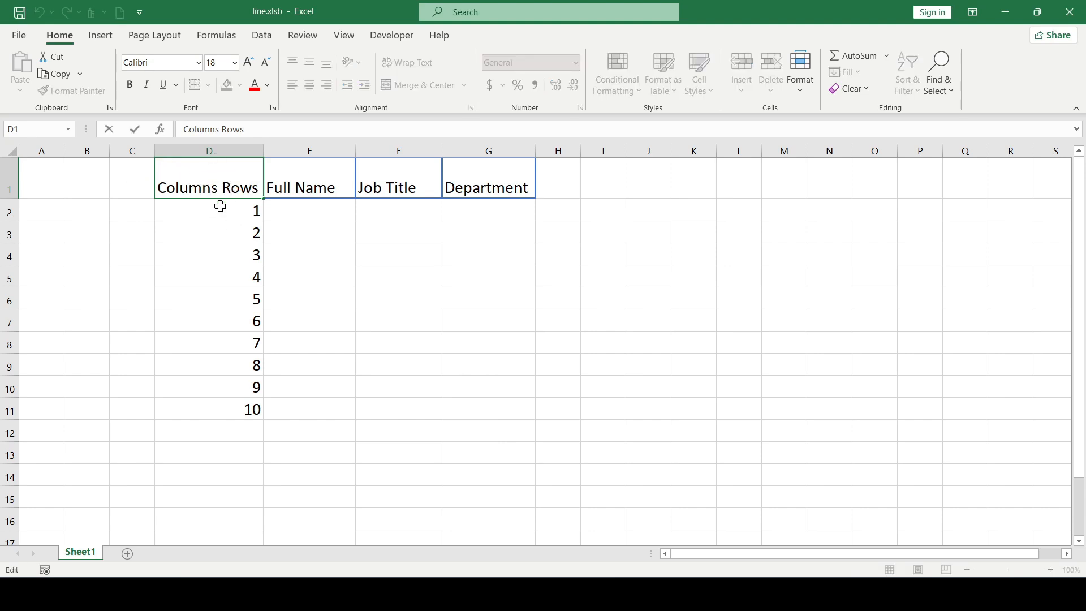
pyautogui.moveTo(347, 243)
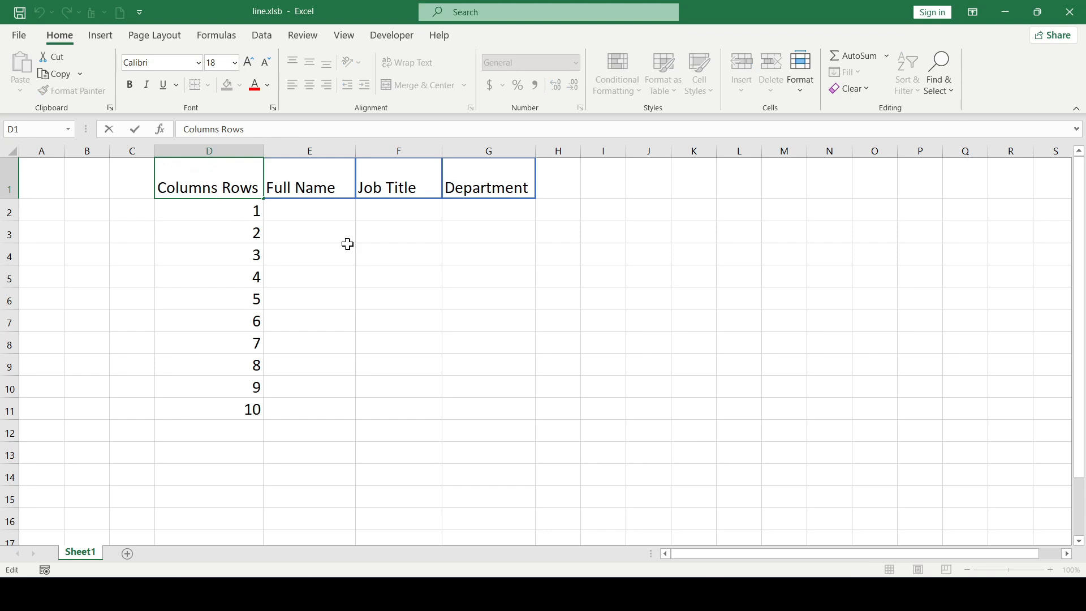
# - Put 'Columns' and 'Rows' on separate lines in D1 and widen column D
pyautogui.press('Alt+Enter')
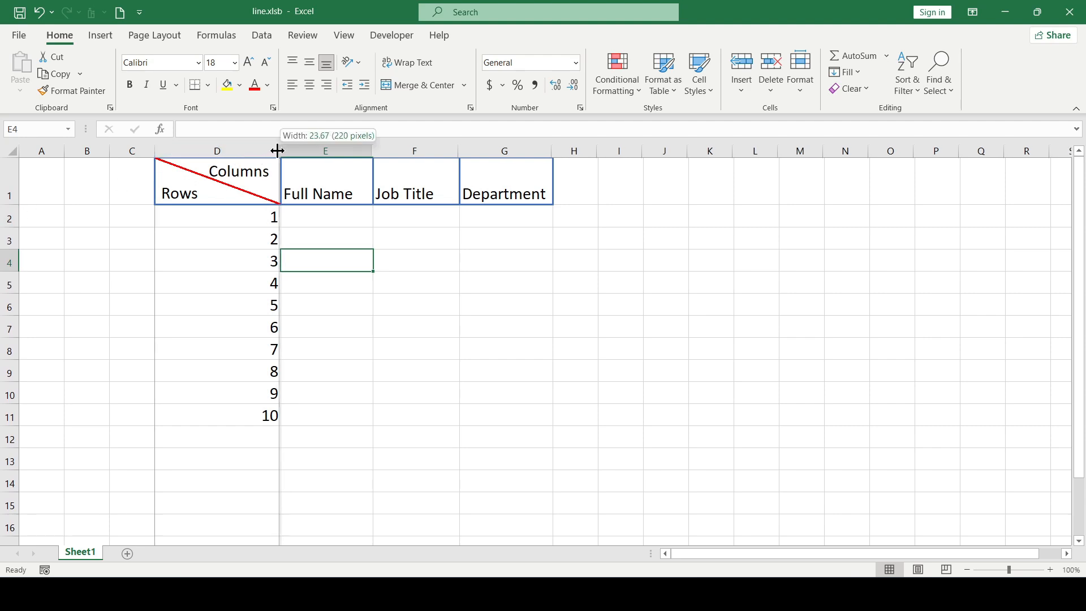
pyautogui.moveTo(277, 150); pyautogui.dragTo(274, 150)
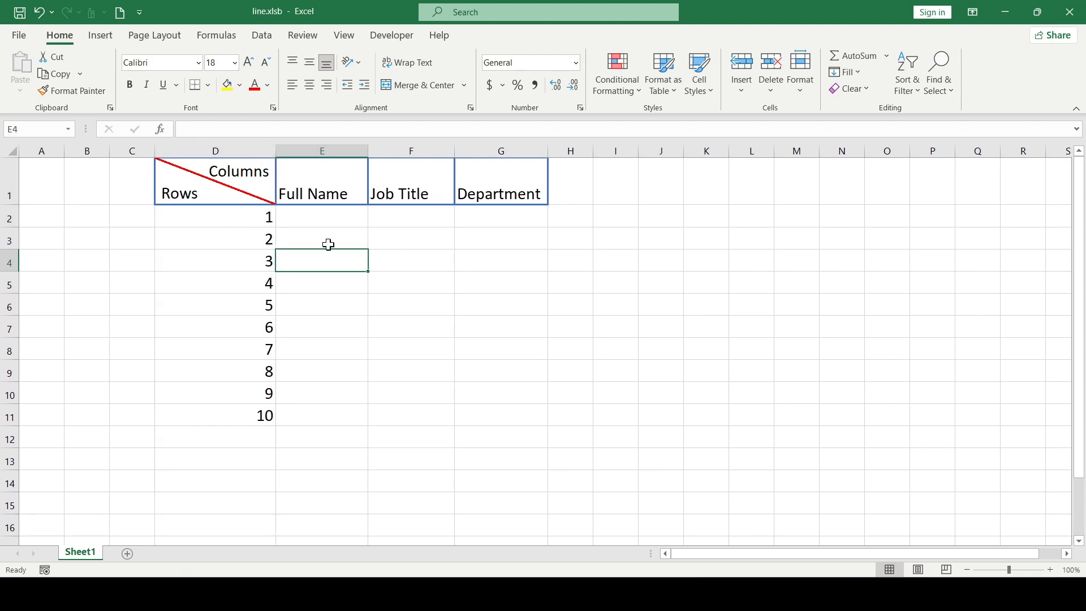